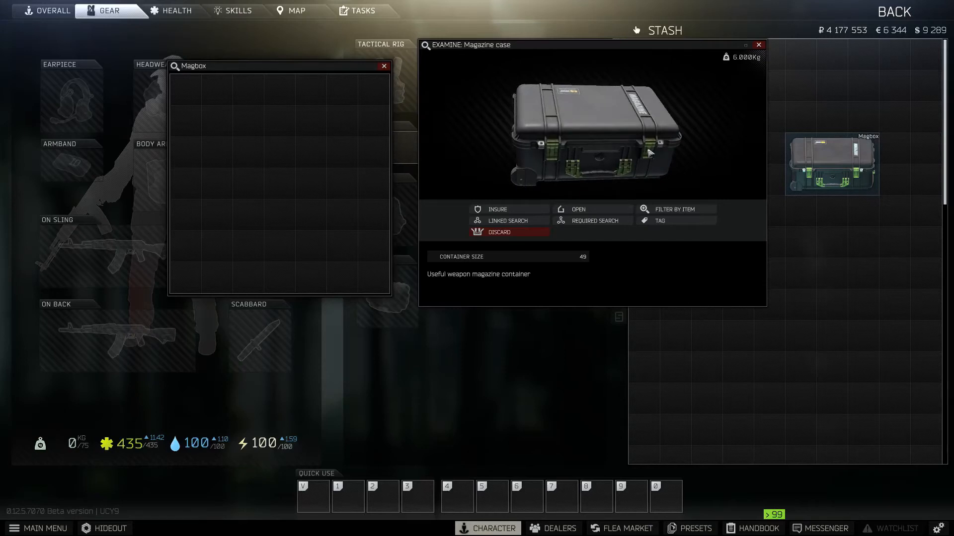
# Rotate the Magbox magazine case 3D model to view it from another side
pyautogui.moveTo(647, 152); pyautogui.dragTo(578, 143)
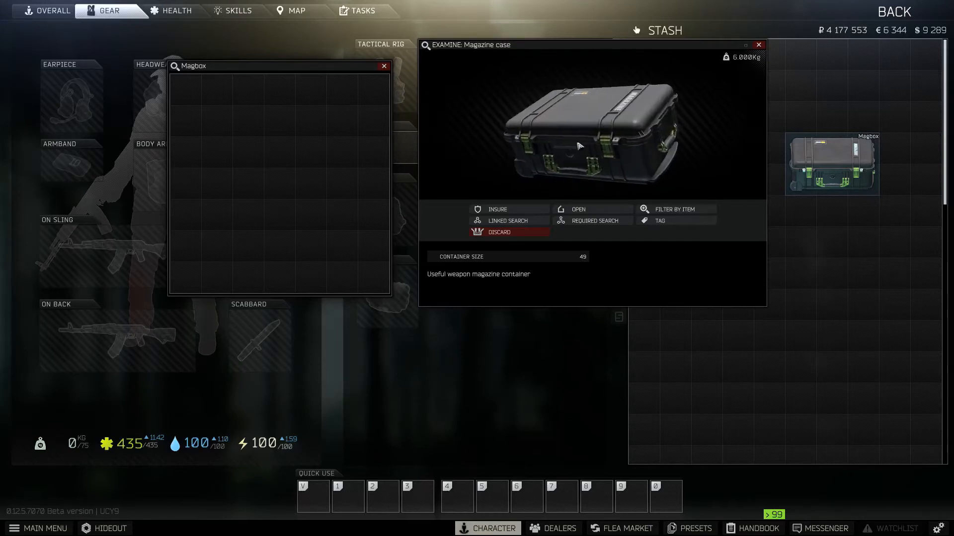